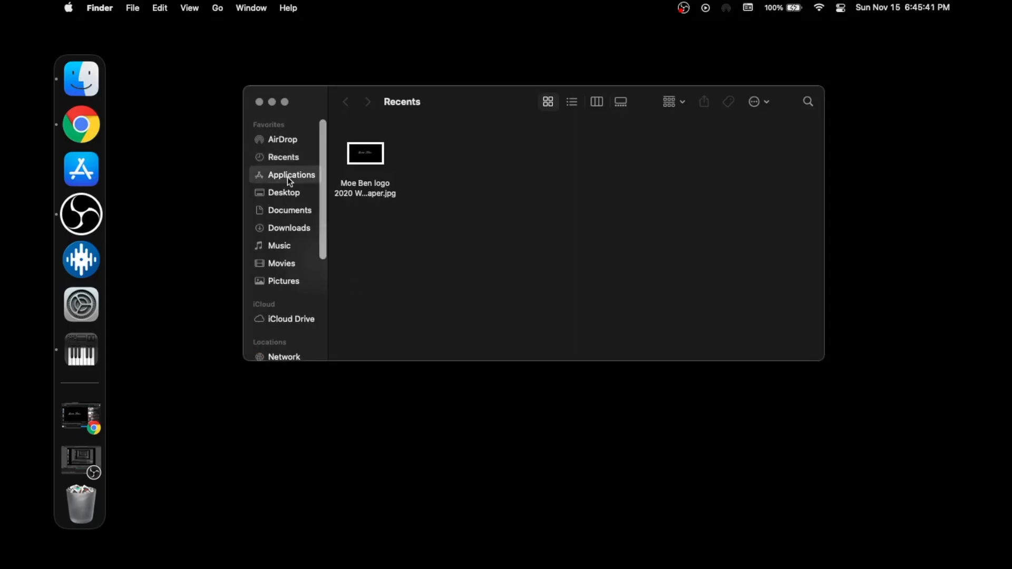
Step: In Finder, go to Applications and then into the Utilities folder
click(291, 175)
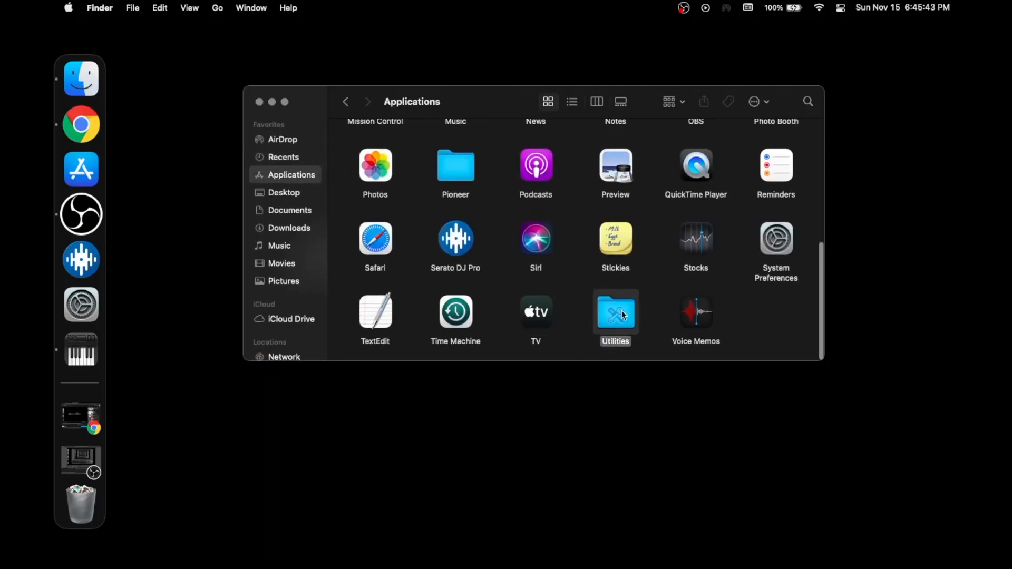
double_click(615, 312)
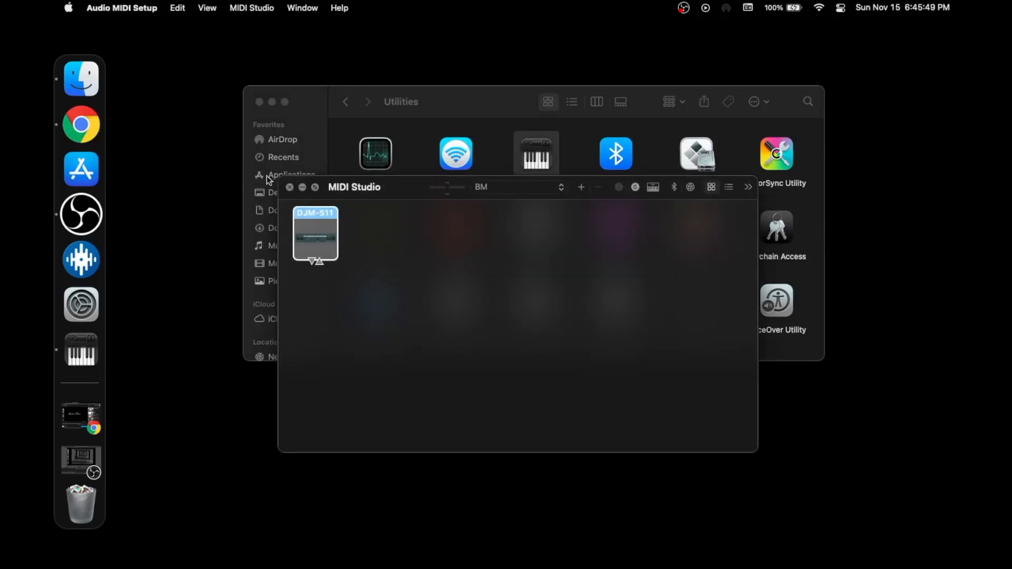
Step: Choose 'Open only specific windows' in Preferences, close MIDI Studio, and relaunch Audio MIDI Setup
click(121, 8)
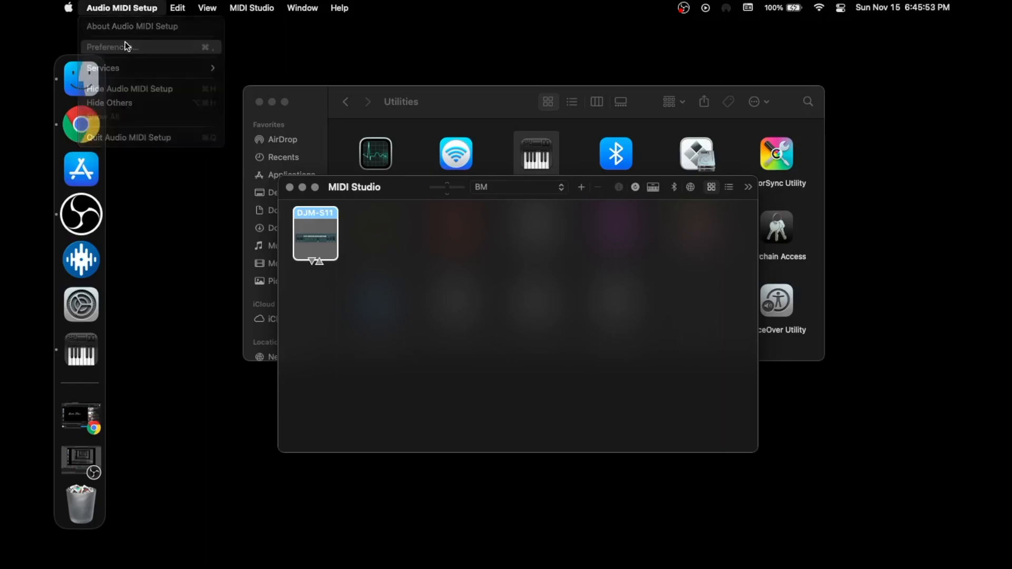
click(114, 46)
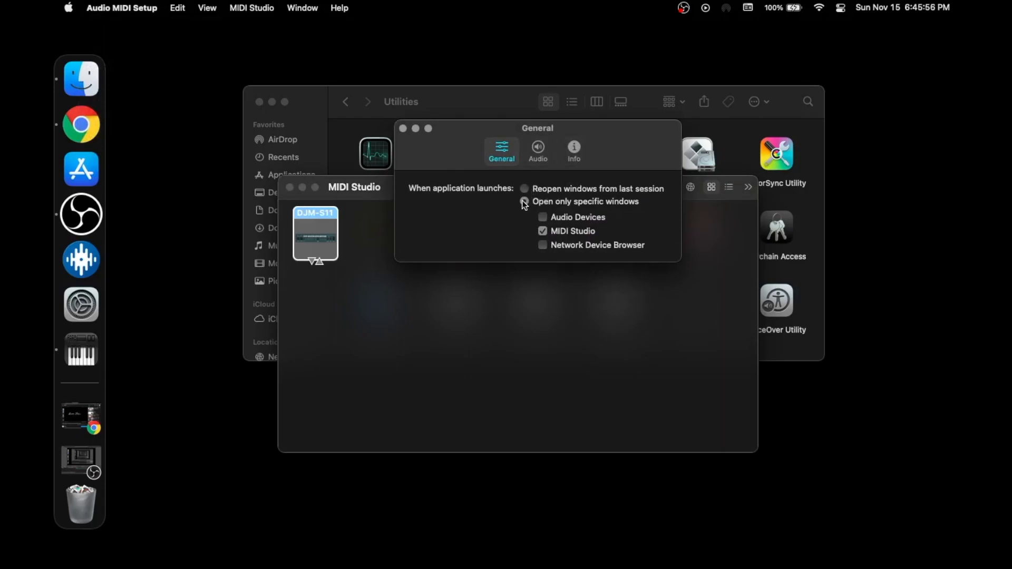
click(524, 202)
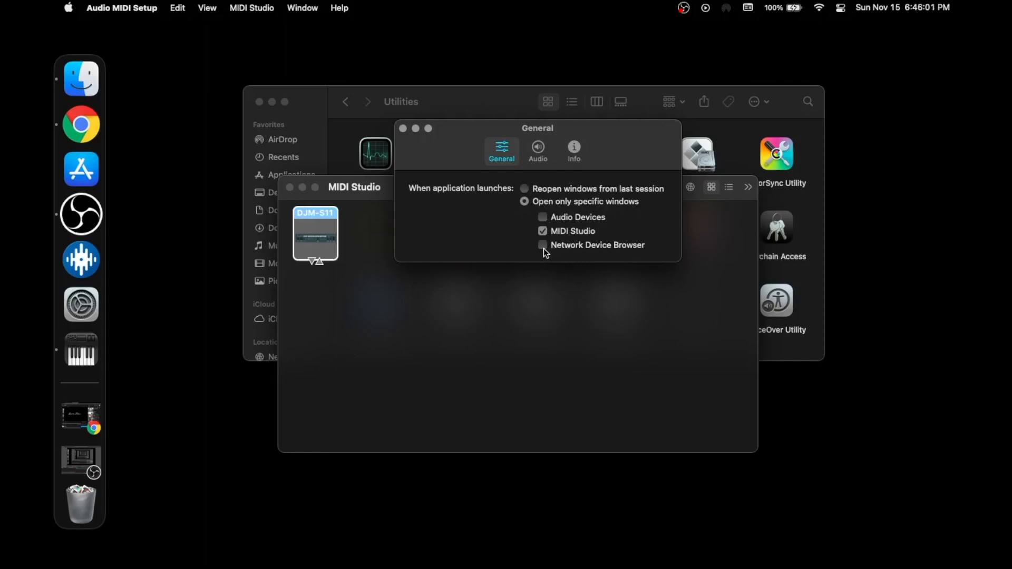
mouse_move(638, 252)
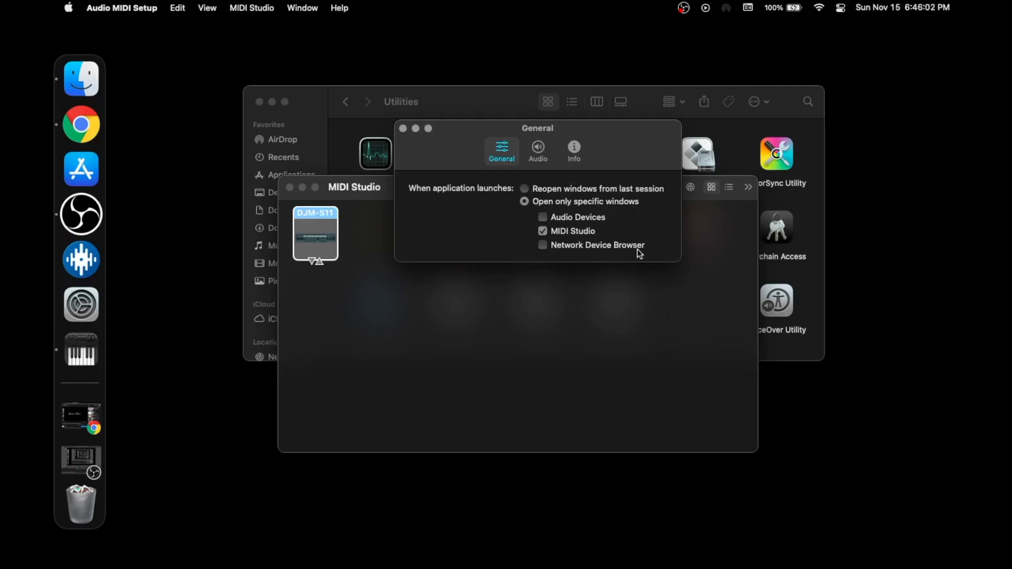
mouse_move(422, 172)
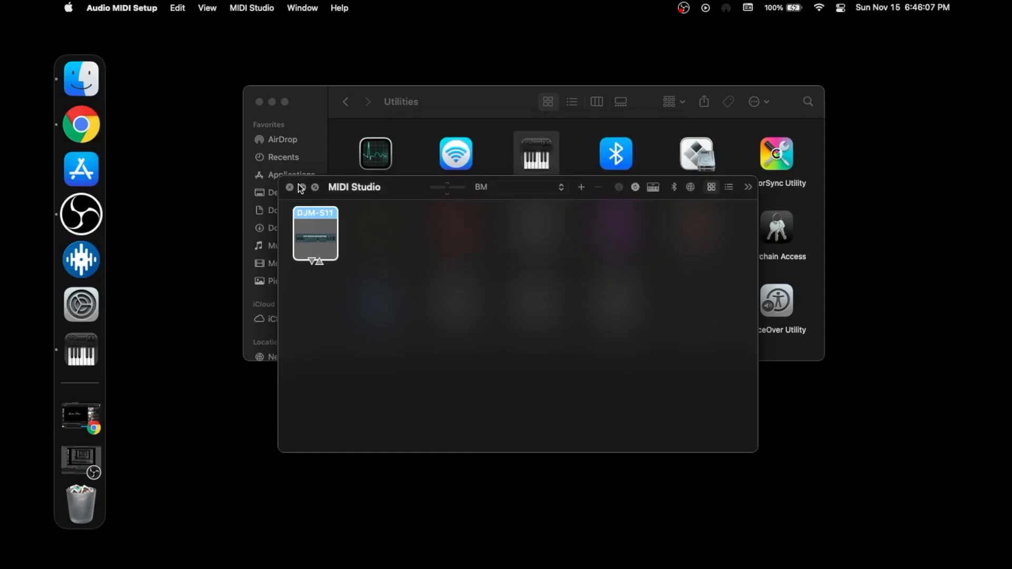
click(290, 188)
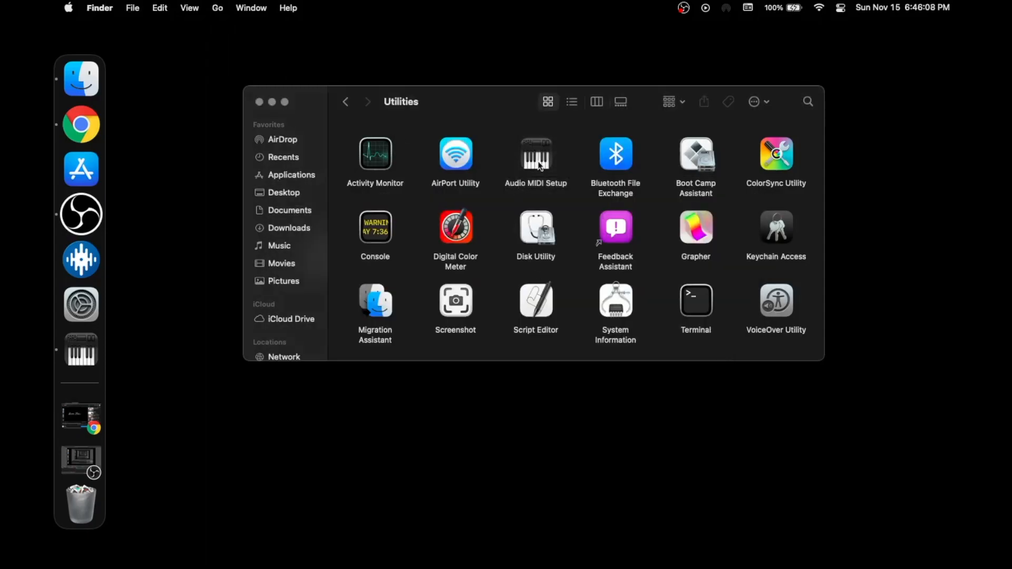
double_click(534, 155)
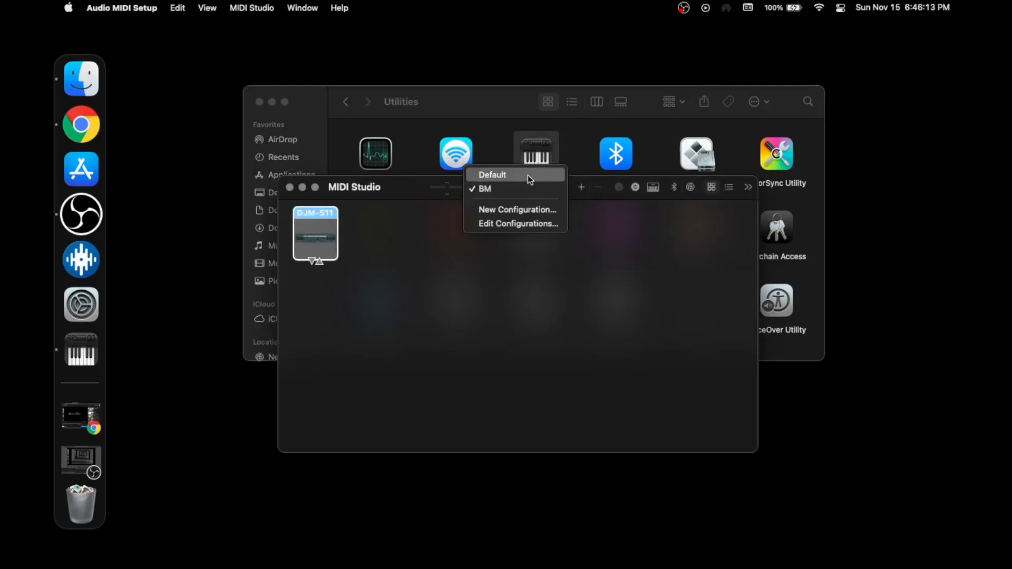
Step: Remove the IAC Driver from the Default and BM configurations, leaving only the DJM-S11
click(492, 174)
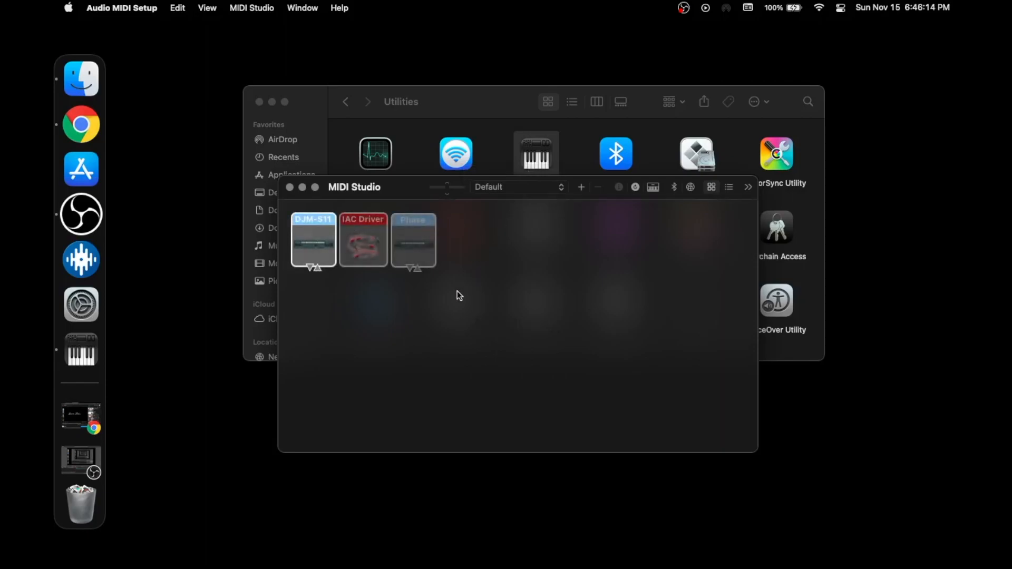
mouse_move(439, 269)
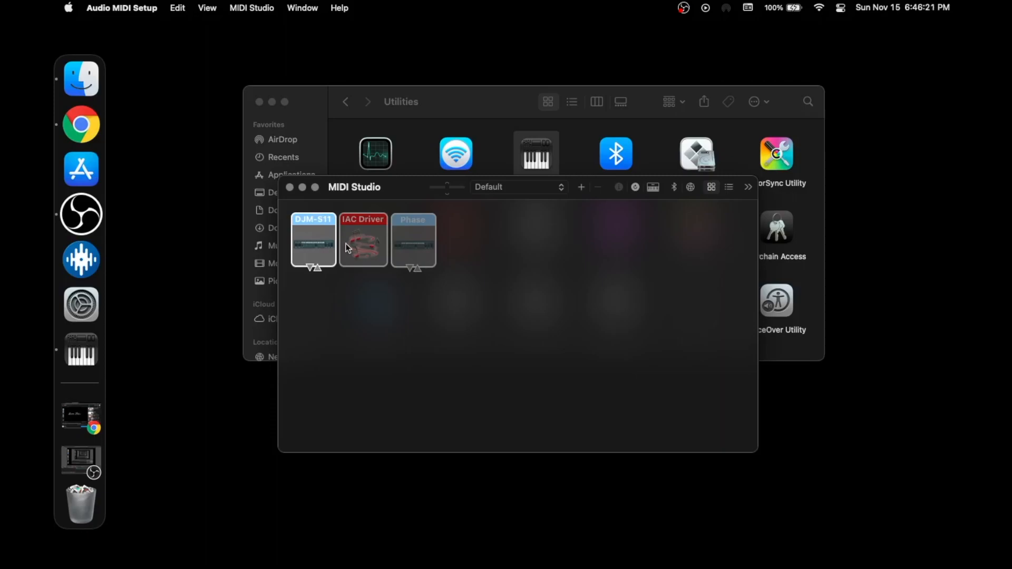
click(363, 242)
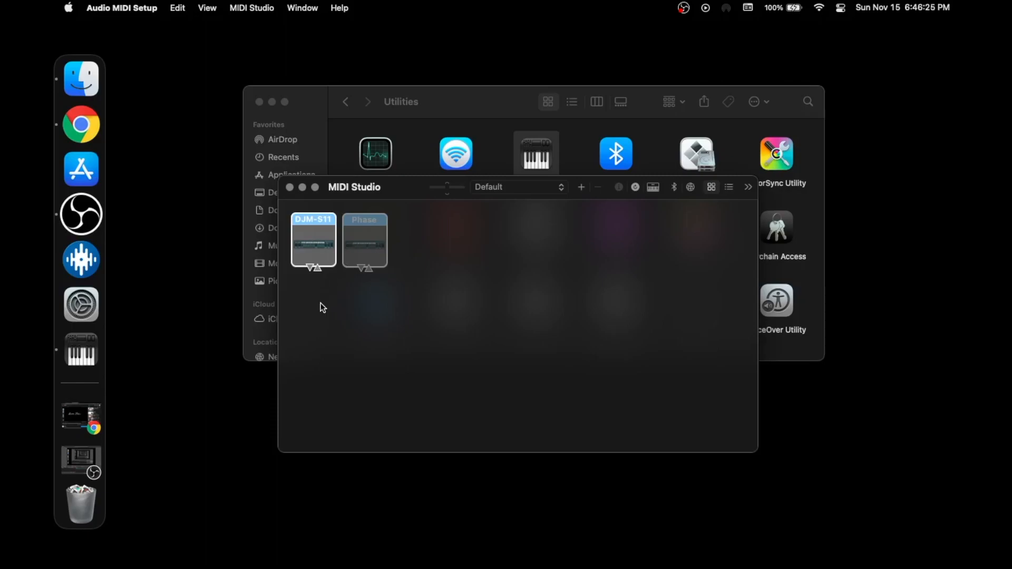
click(516, 187)
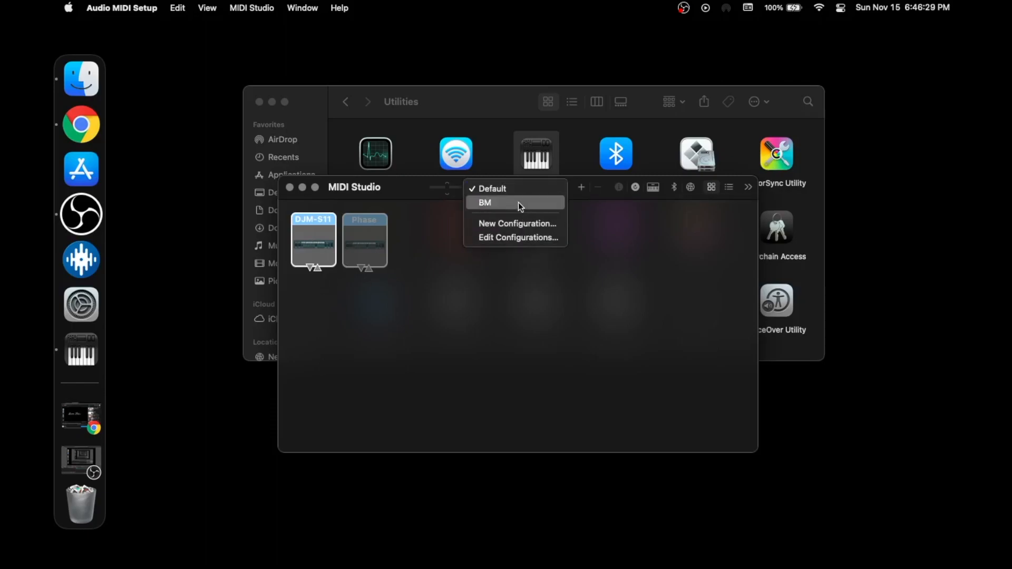
click(485, 202)
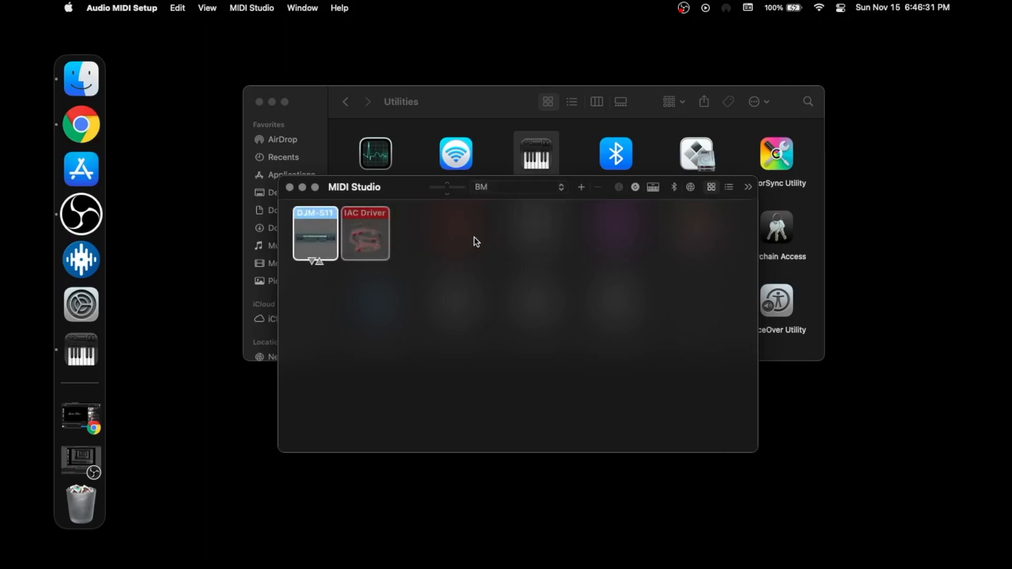
click(365, 234)
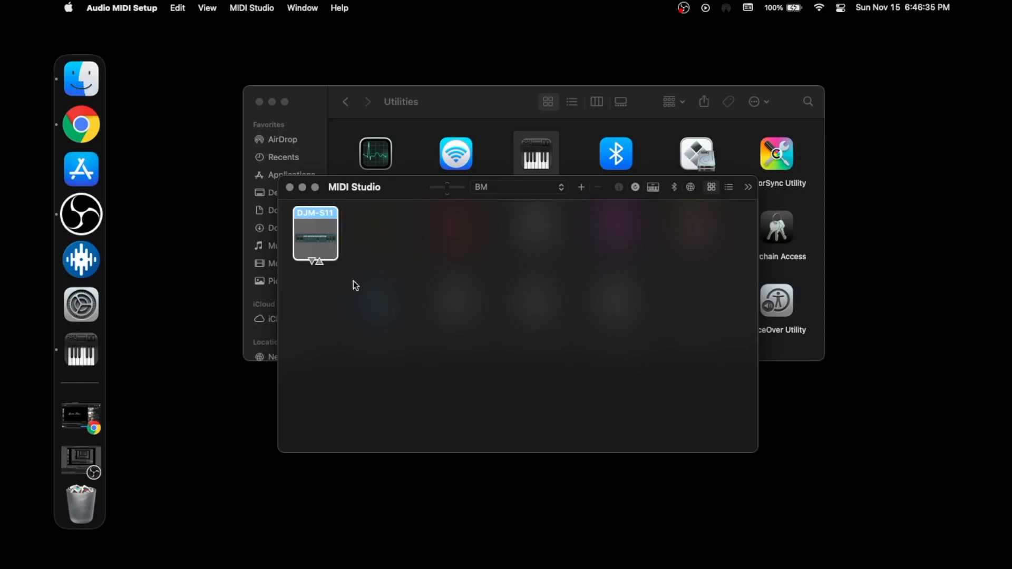
mouse_move(310, 247)
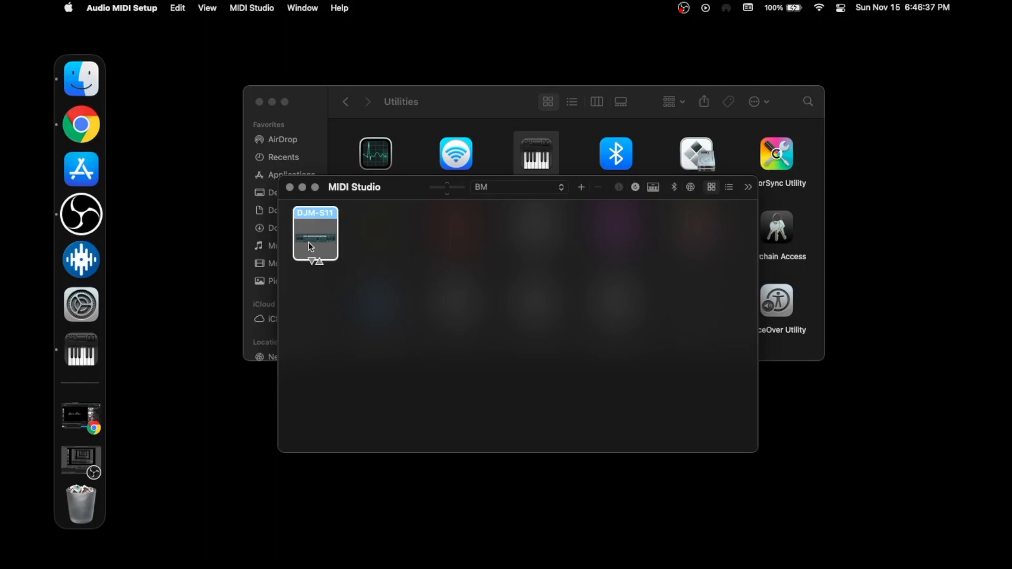
mouse_move(360, 304)
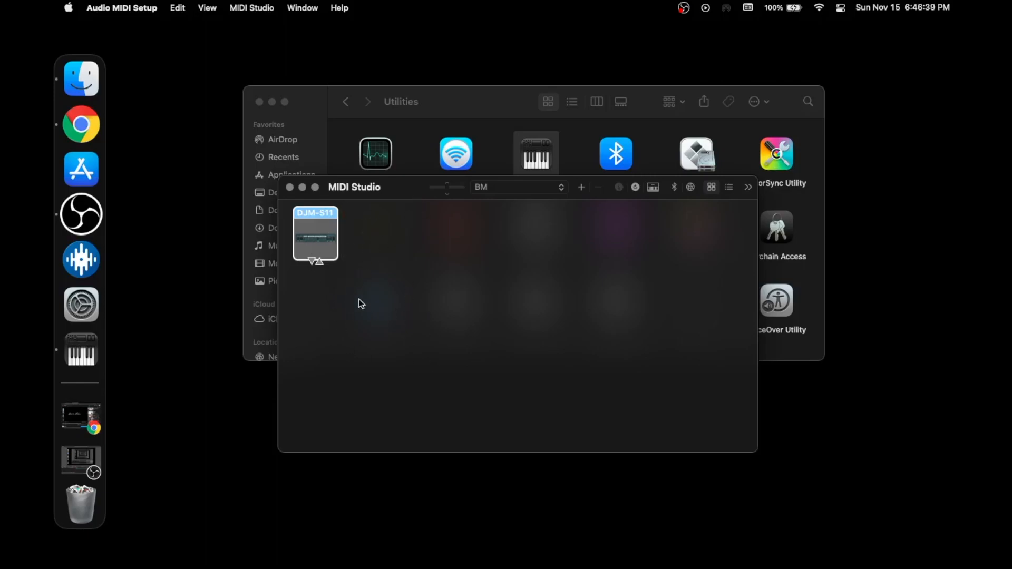
mouse_move(383, 285)
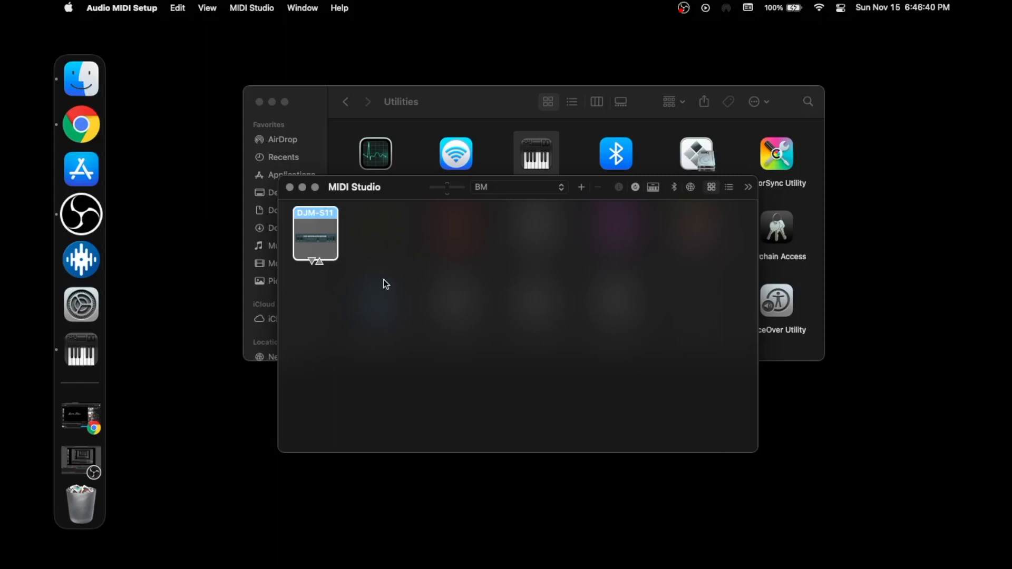
mouse_move(381, 248)
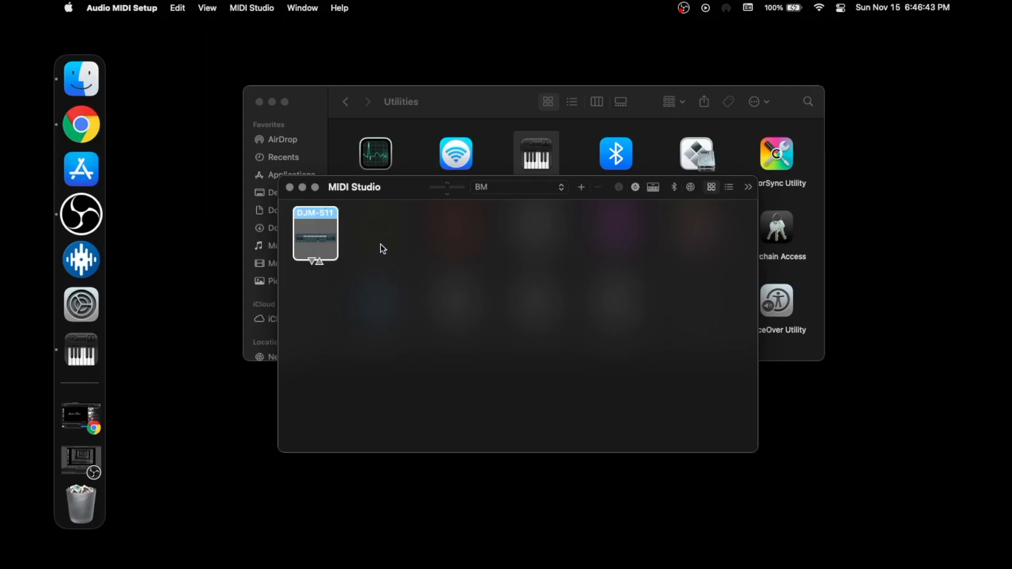
mouse_move(292, 193)
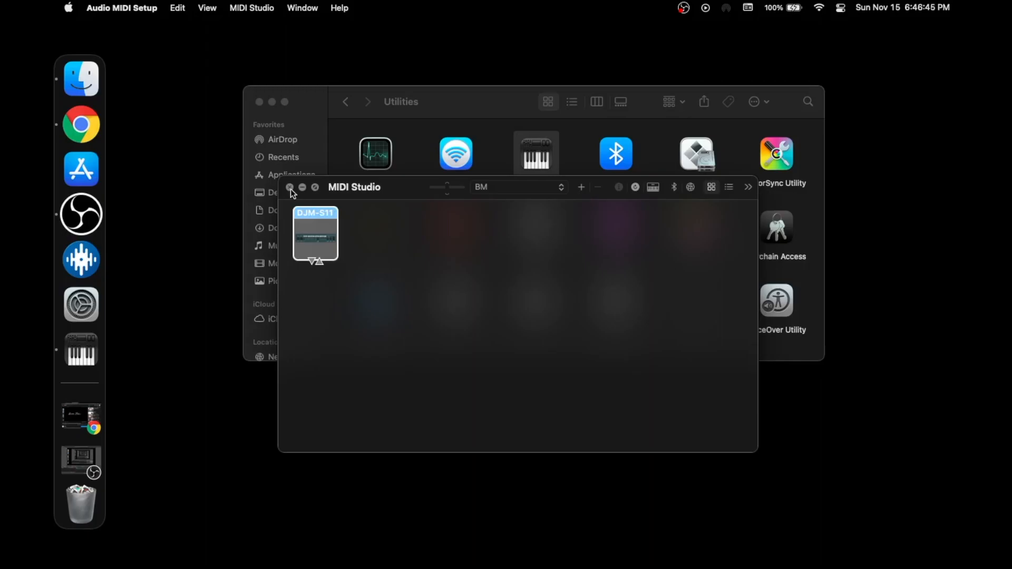
Step: Close the MIDI Studio window so Serato DJ Pro can start with the DJM-S11
click(290, 187)
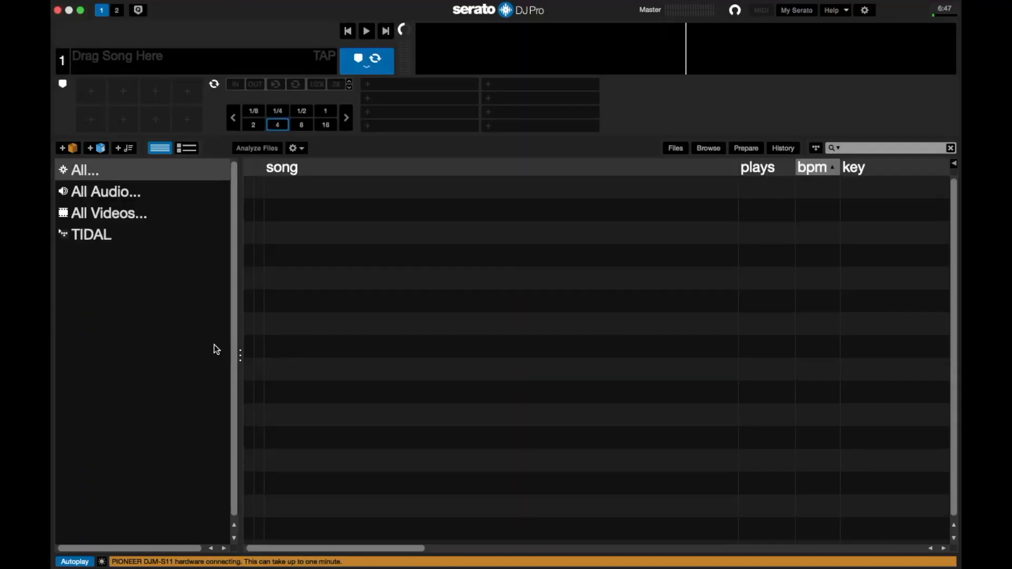
mouse_move(254, 520)
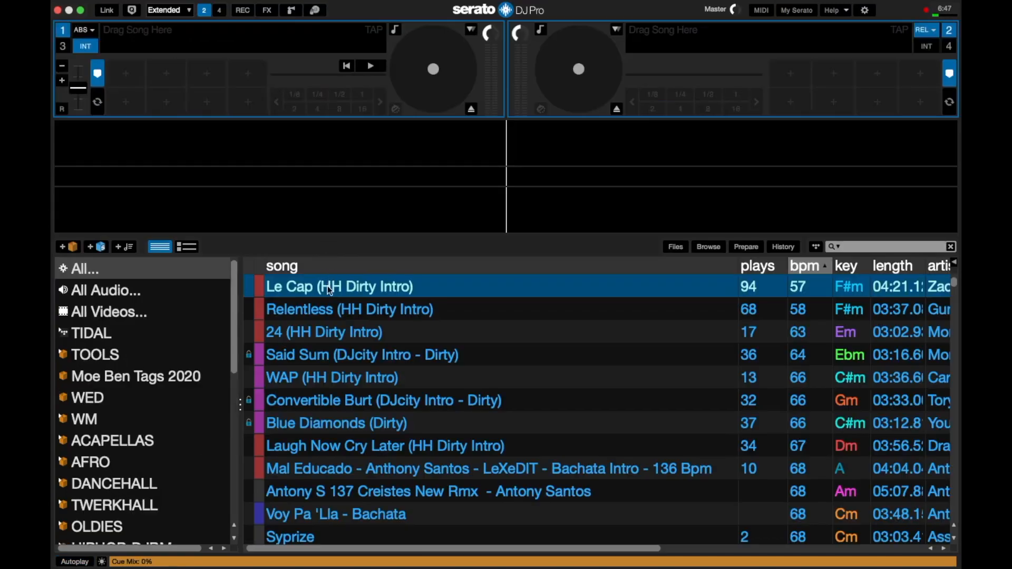
Step: Load Le Cap (HH Dirty Intro) onto a deck, then confirm quitting Serato DJ Pro
double_click(339, 286)
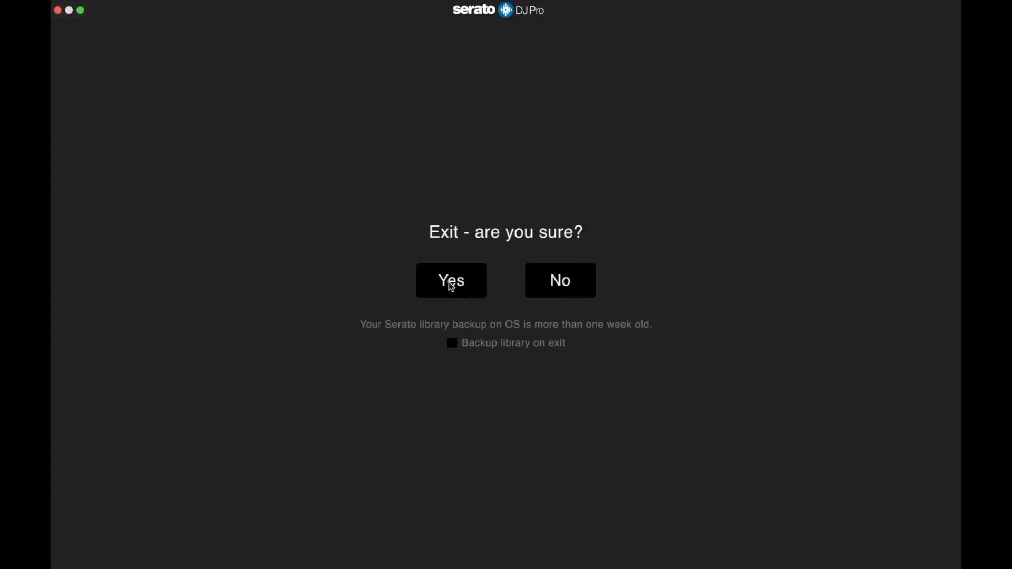
click(451, 280)
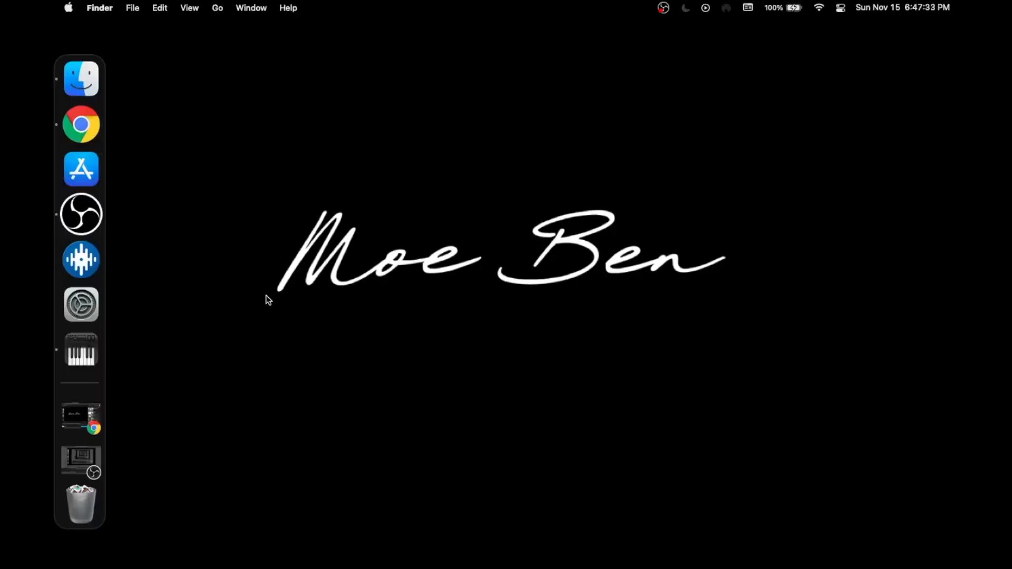
mouse_move(218, 358)
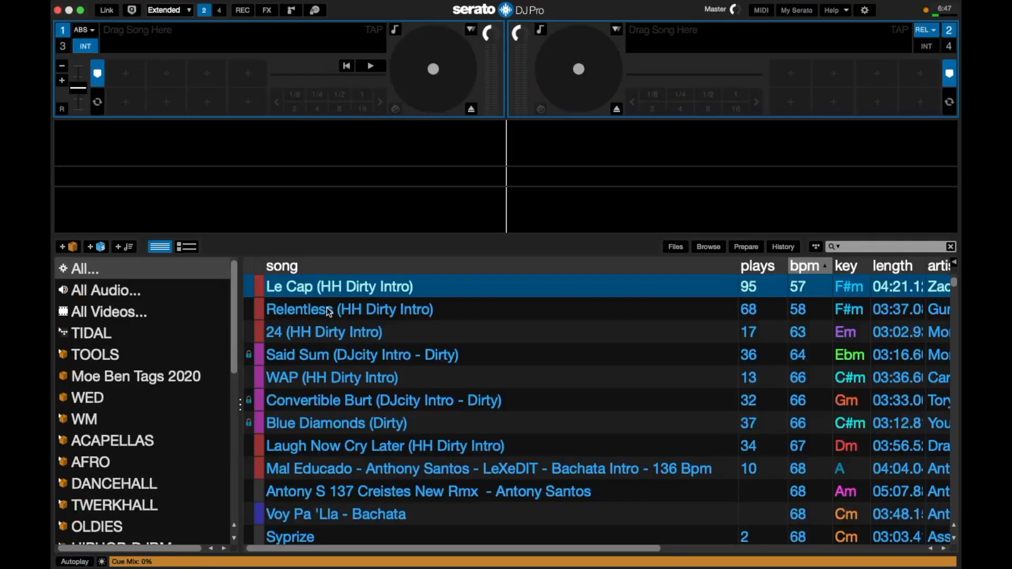
Step: Load Le Cap (HH Dirty Intro) onto deck 1 in the relaunched Serato DJ Pro
double_click(339, 285)
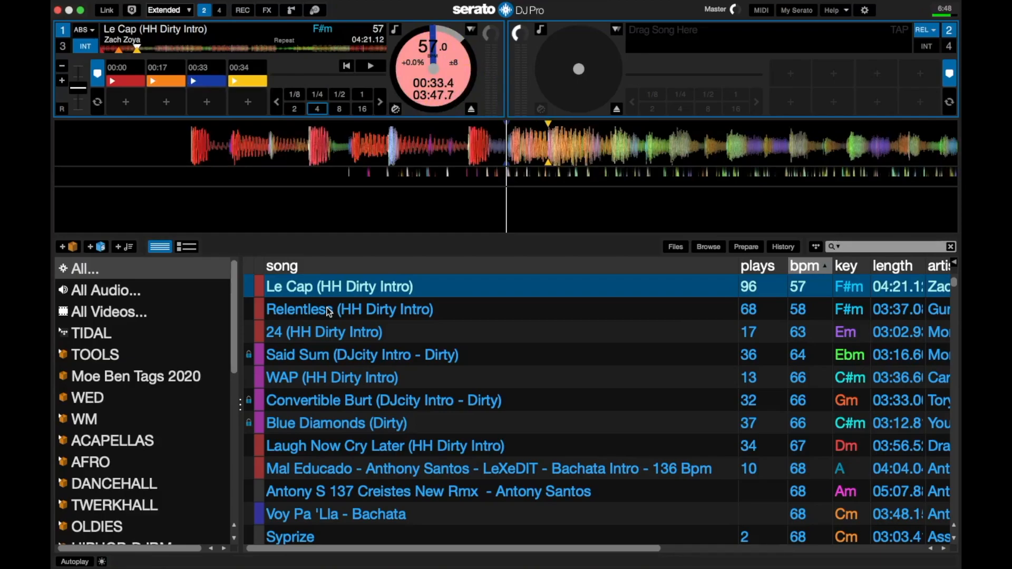
mouse_move(855, 30)
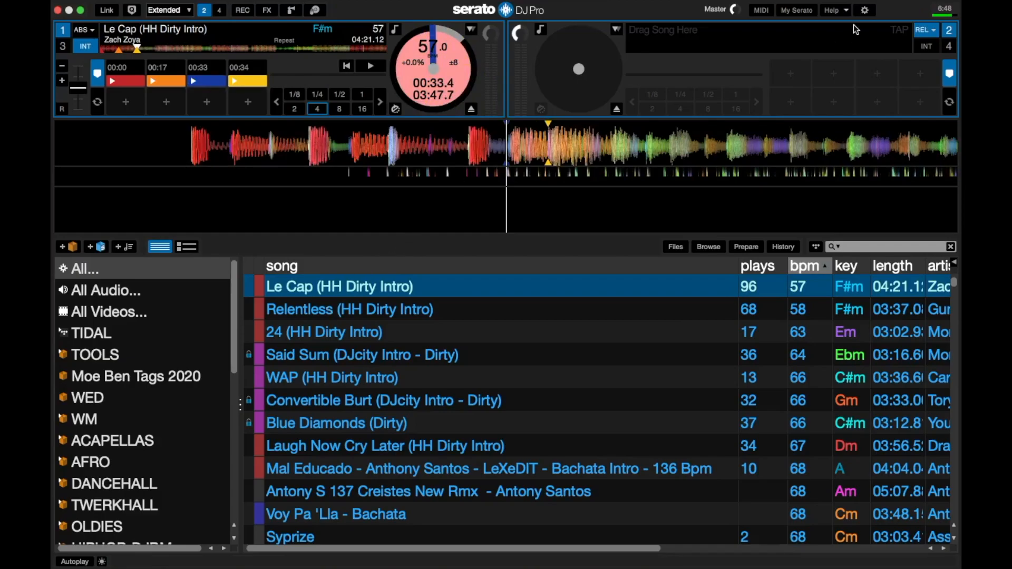
Step: Review the Audio preferences showing the CDJs deck setup, then close the settings panel
click(864, 9)
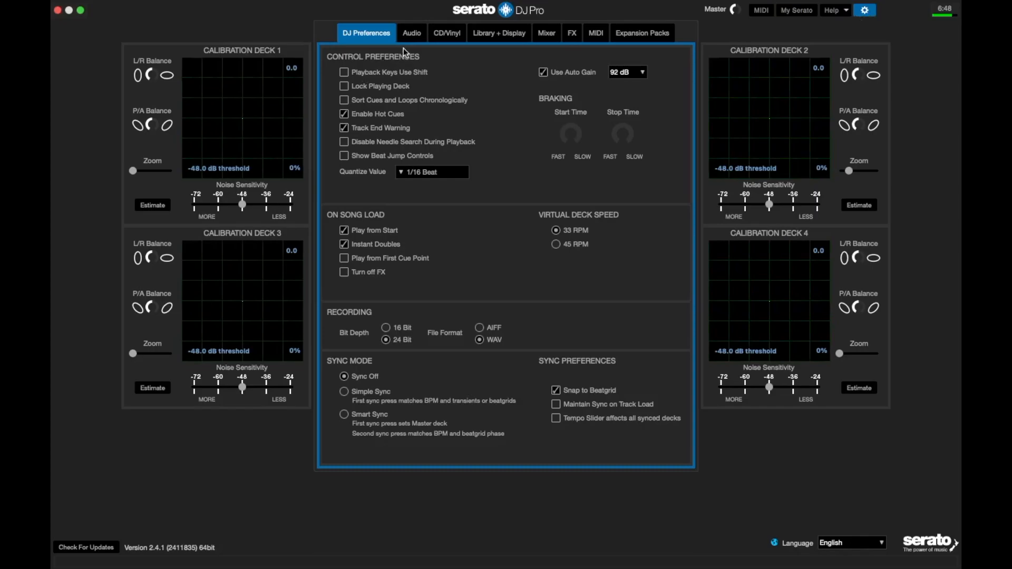
click(411, 33)
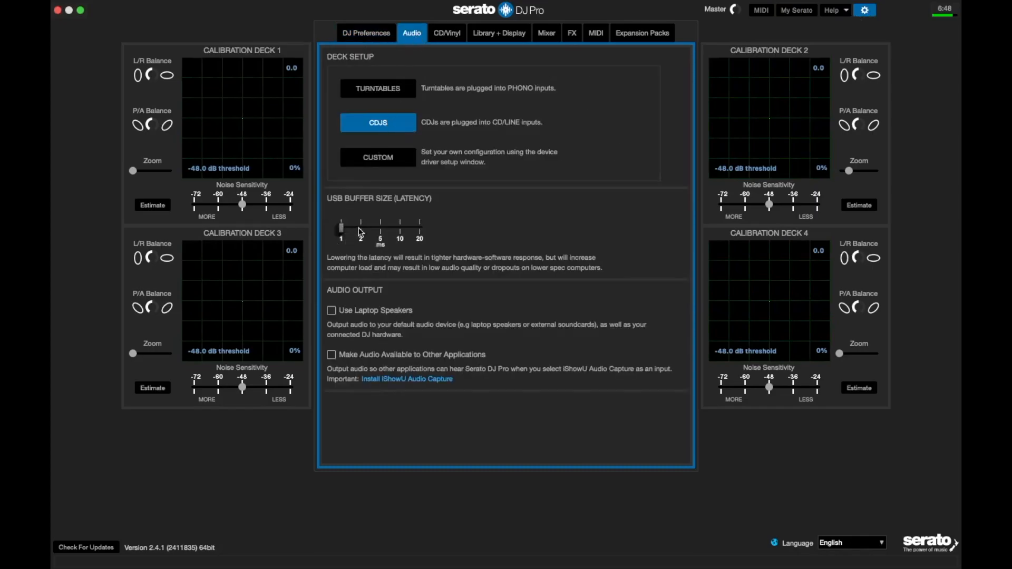
click(865, 10)
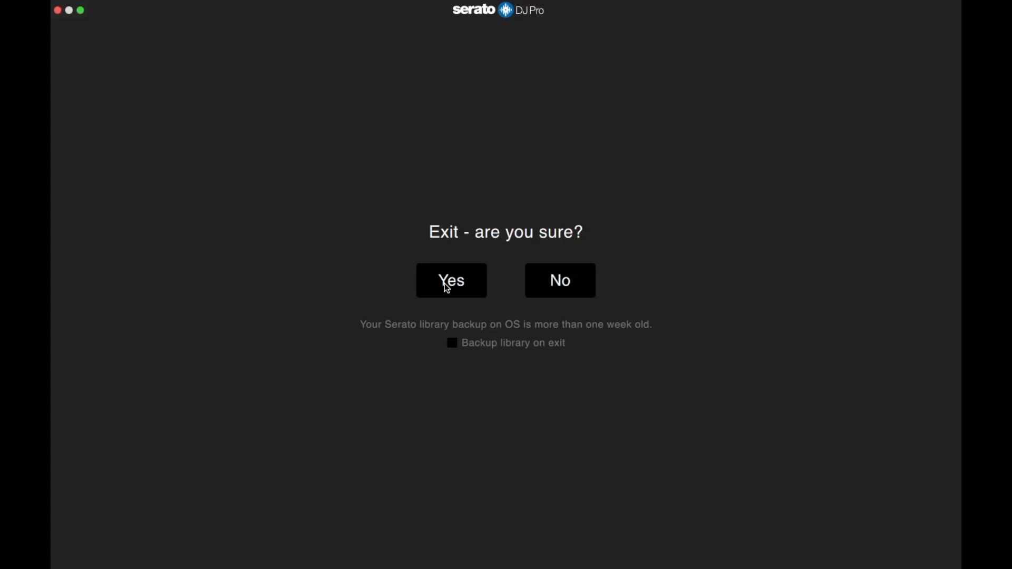
mouse_move(362, 208)
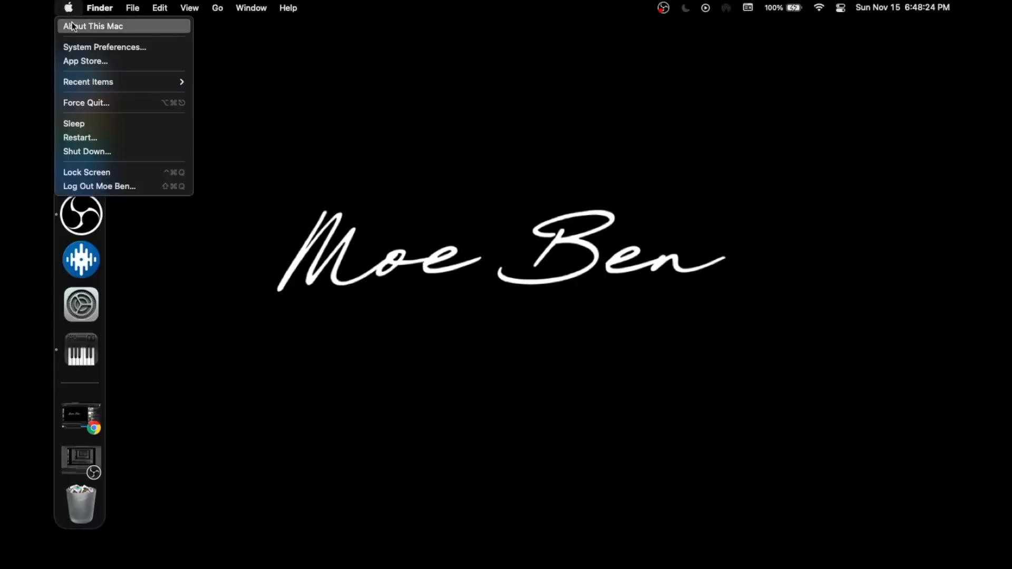
Step: Confirm Serato DJ Pro's exit and return to the empty Finder desktop
click(92, 25)
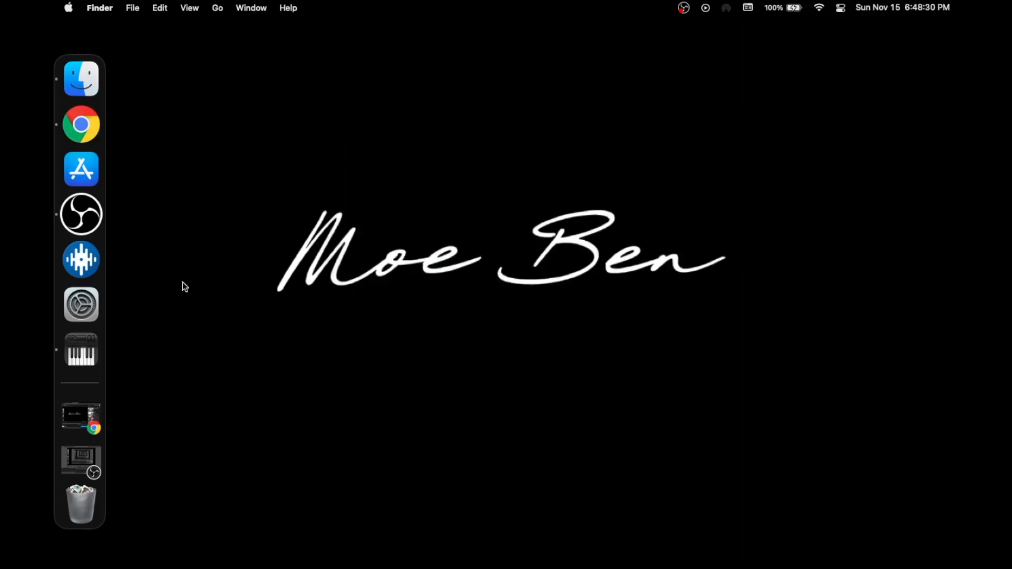
mouse_move(81, 213)
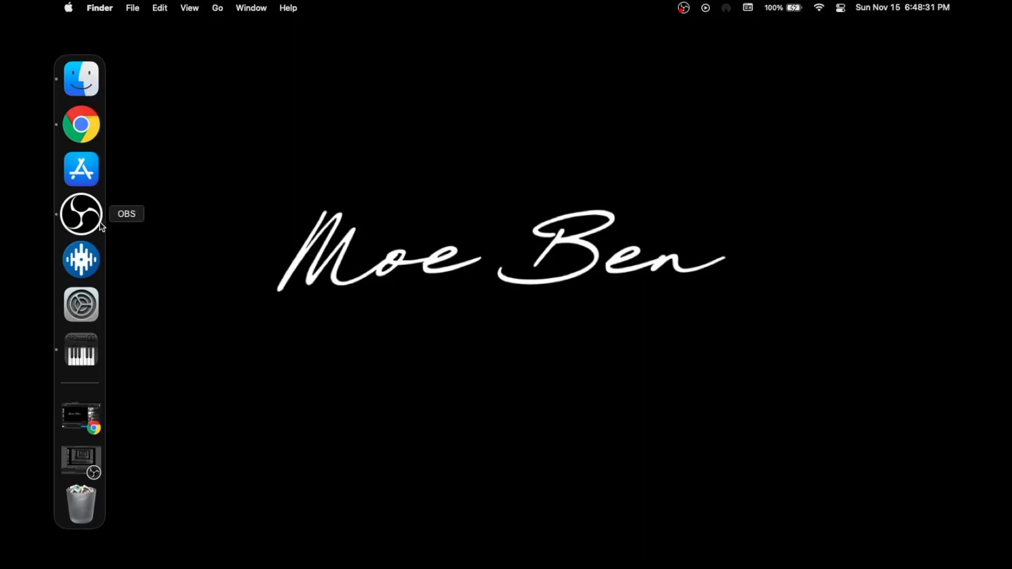